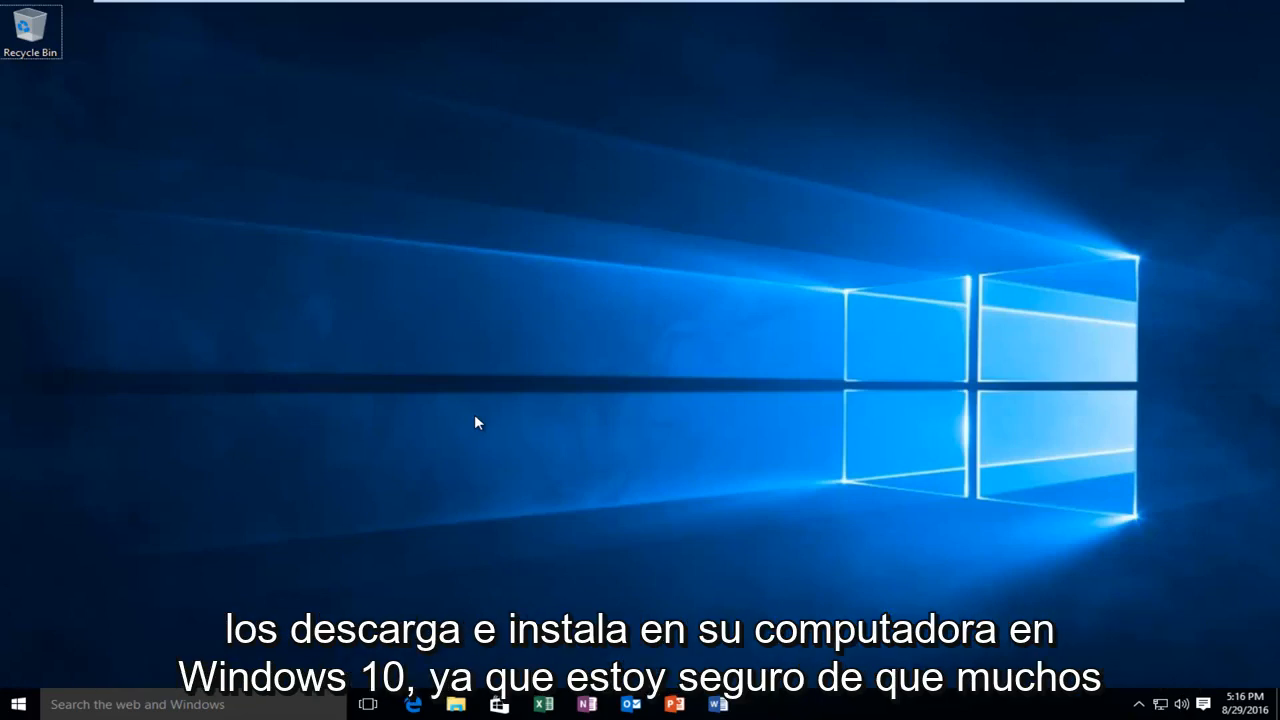
pyautogui.moveTo(490, 404)
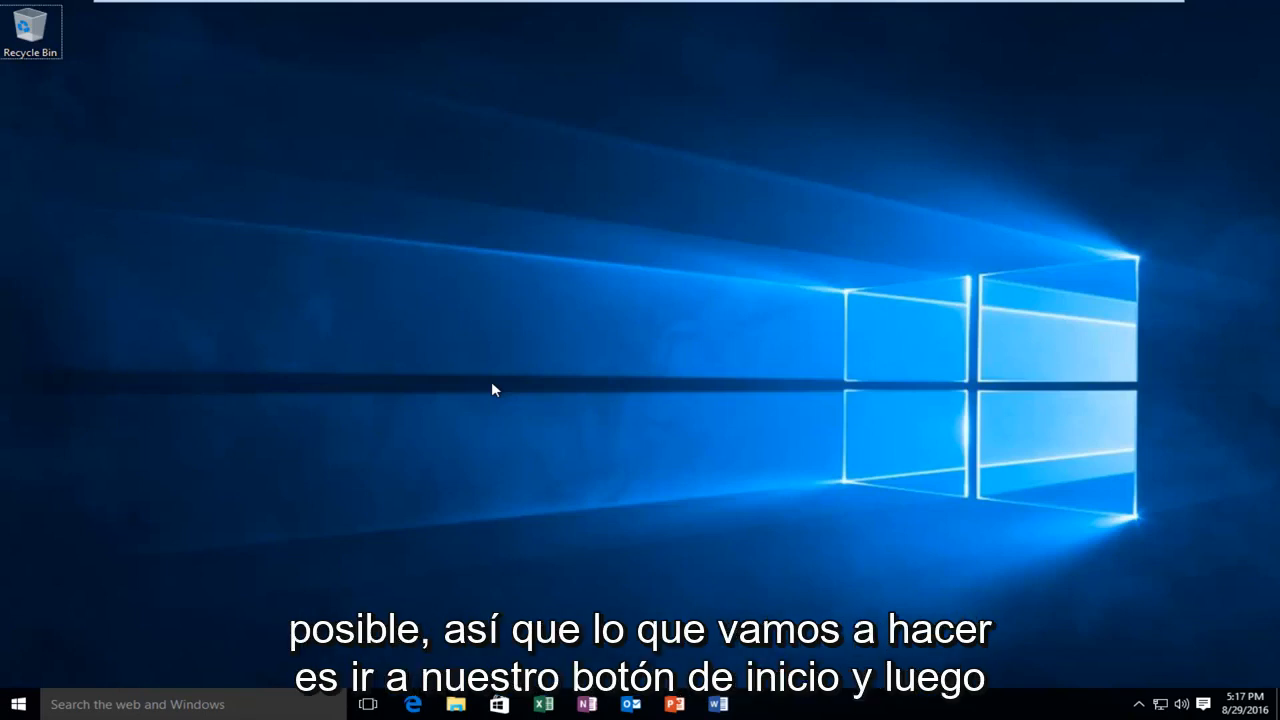
pyautogui.moveTo(228, 544)
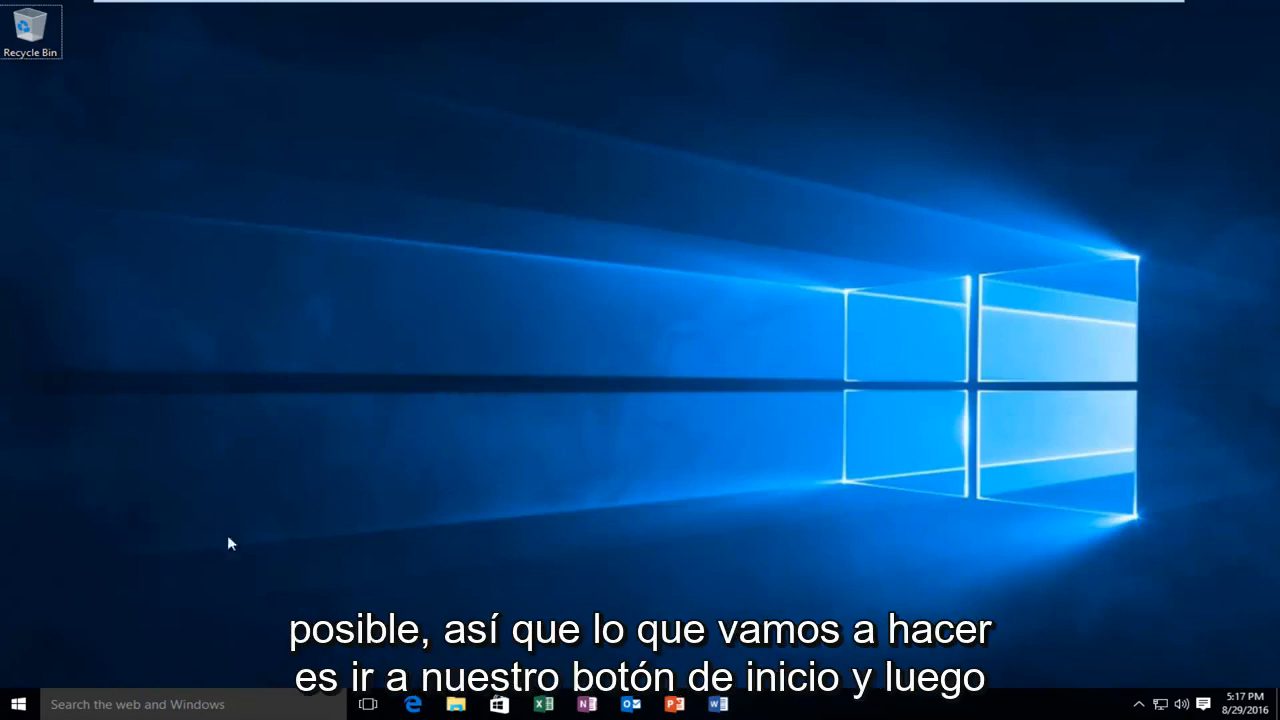
# - Search Start for 'services' and launch the Services console as administrator
pyautogui.click(16, 704)
pyautogui.write('services')
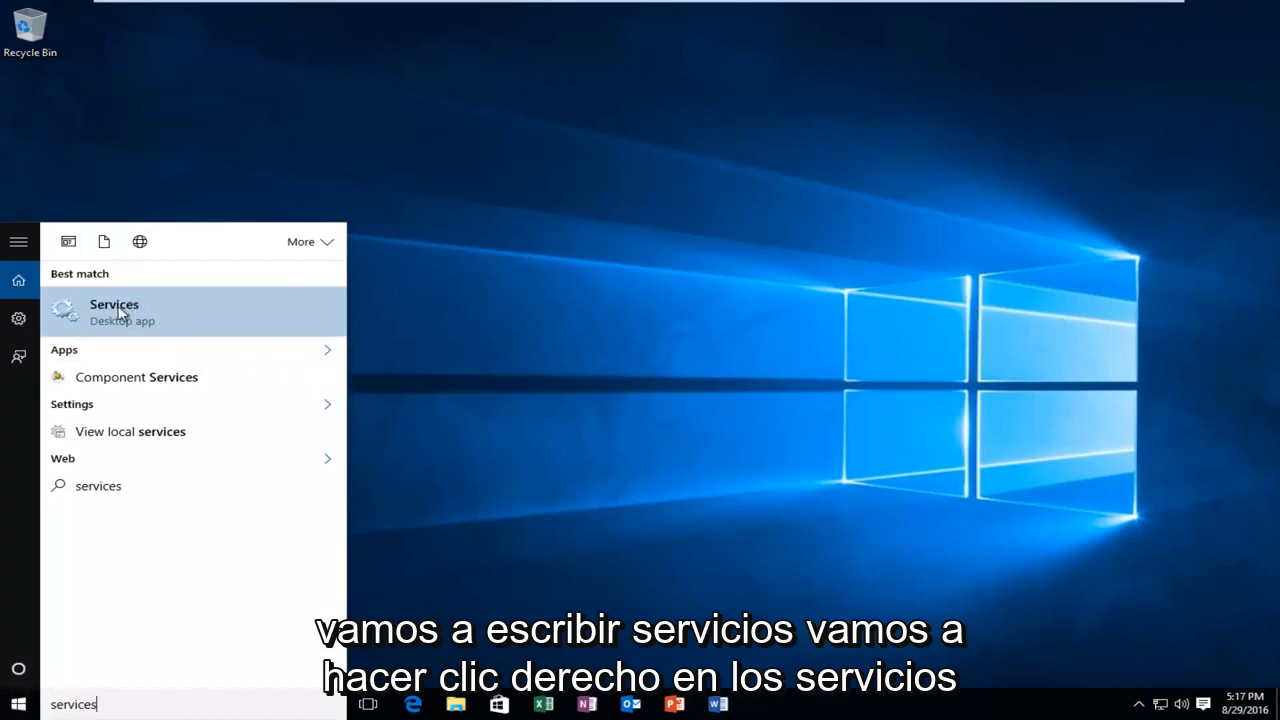
pyautogui.rightClick(114, 312)
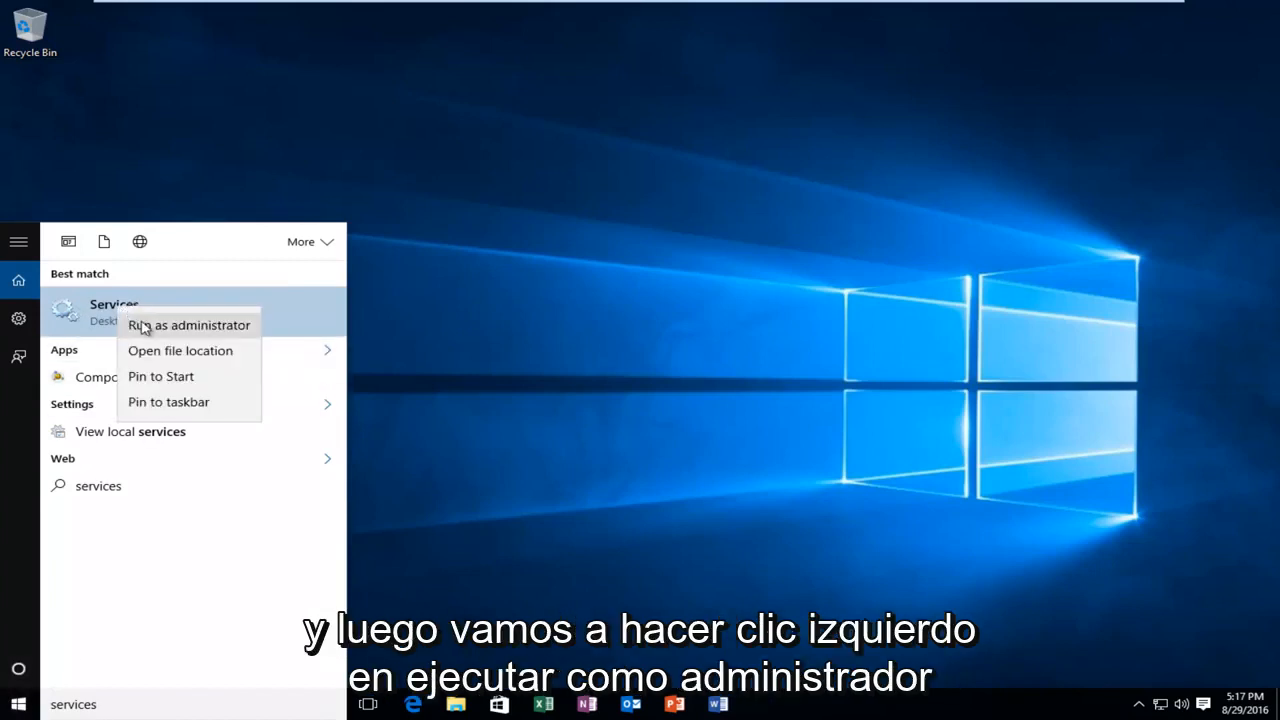
pyautogui.click(188, 324)
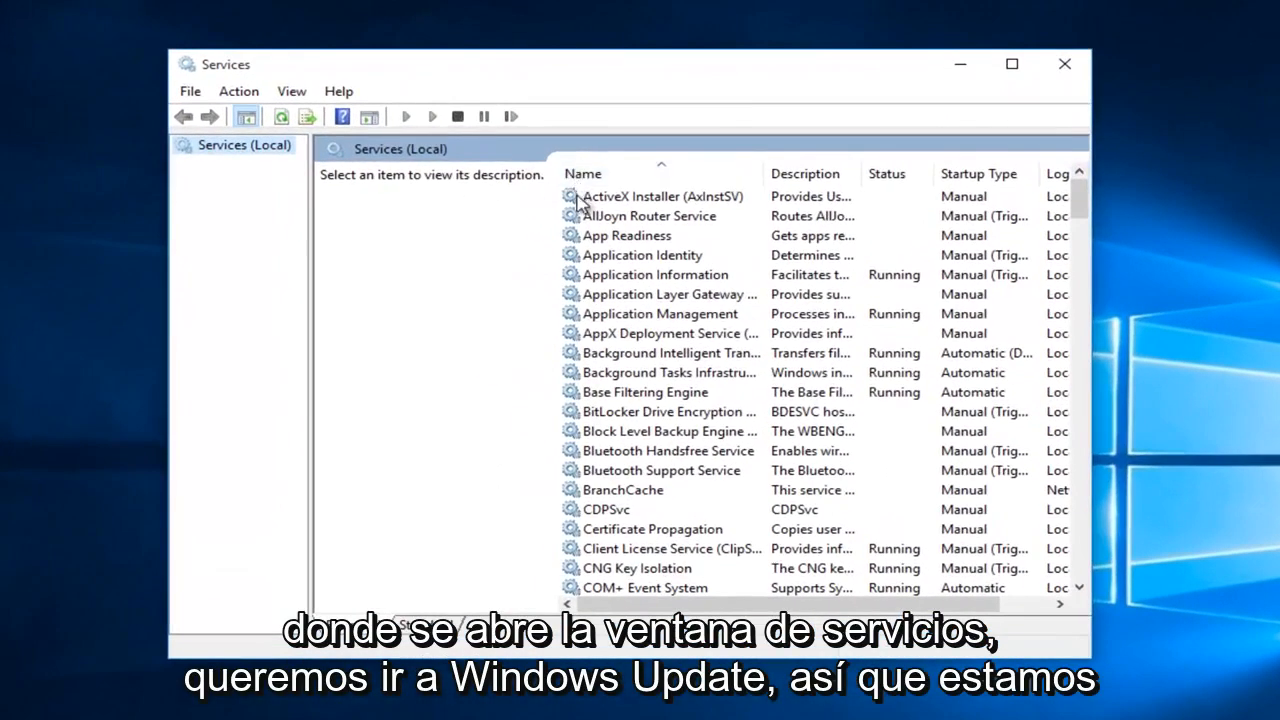
# - Locate the Windows Update service in the list and stop it
pyautogui.scroll(-3)
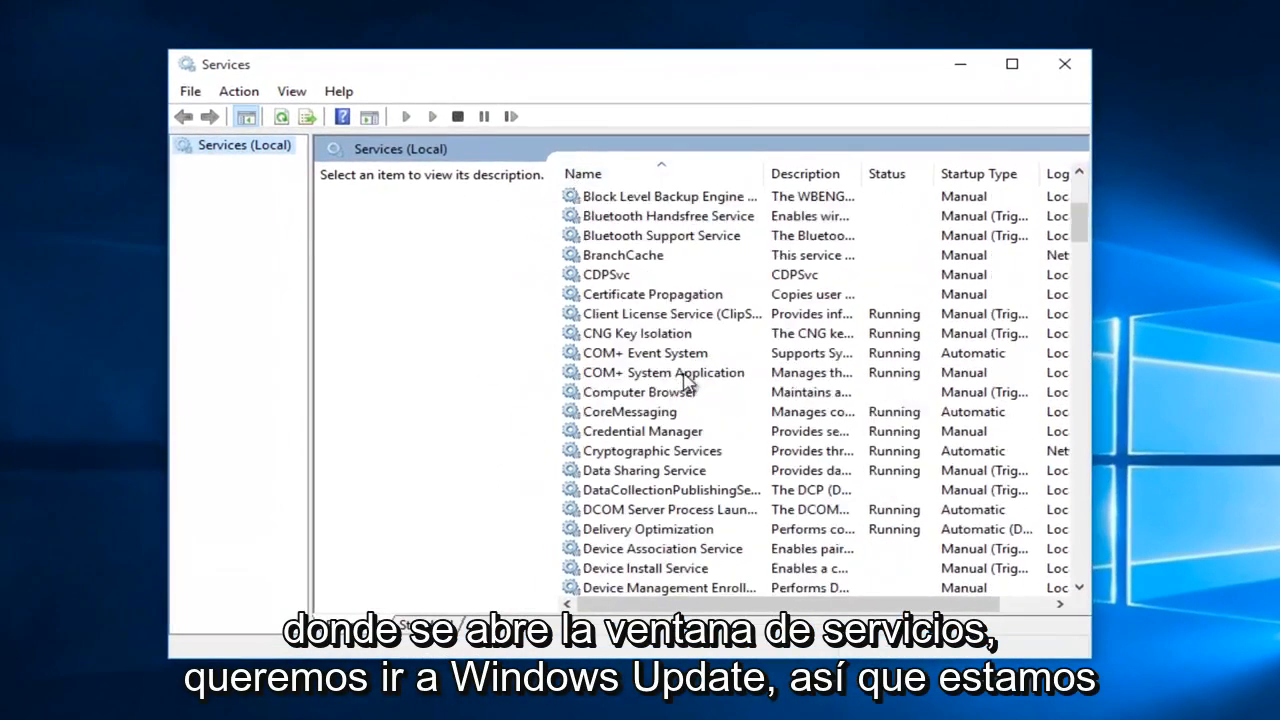
pyautogui.scroll(-3)
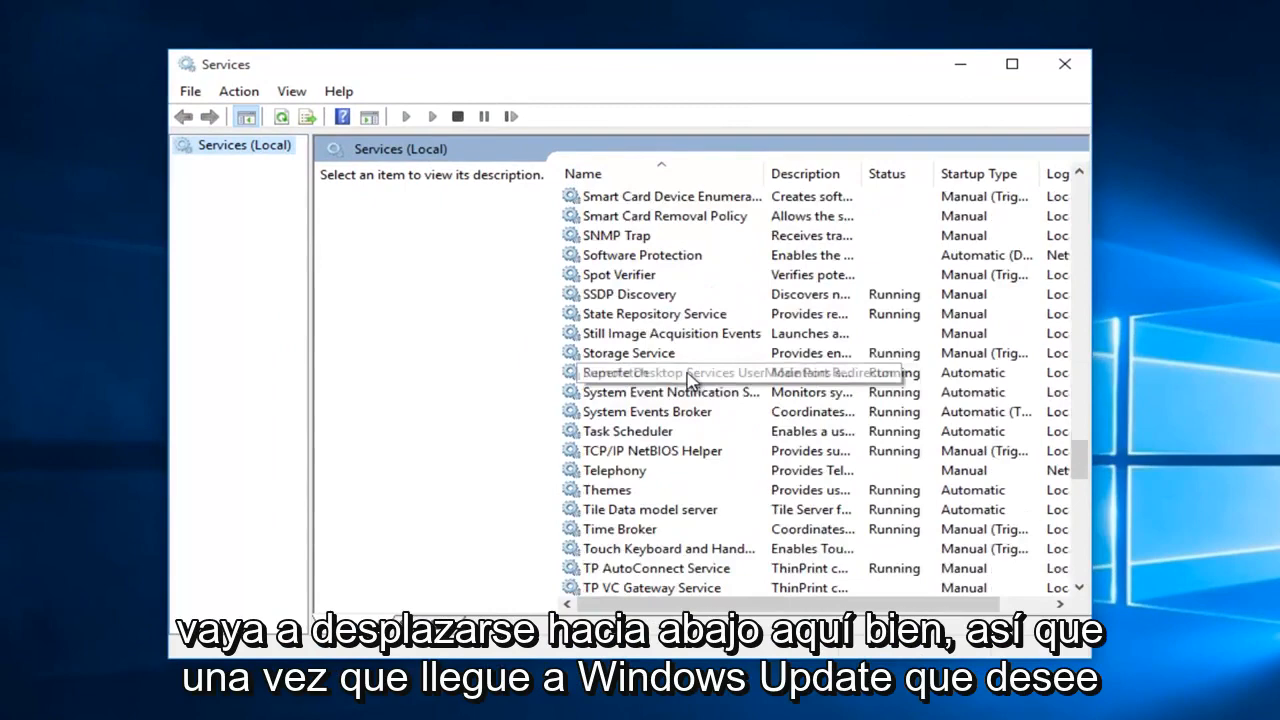
pyautogui.scroll(-3)
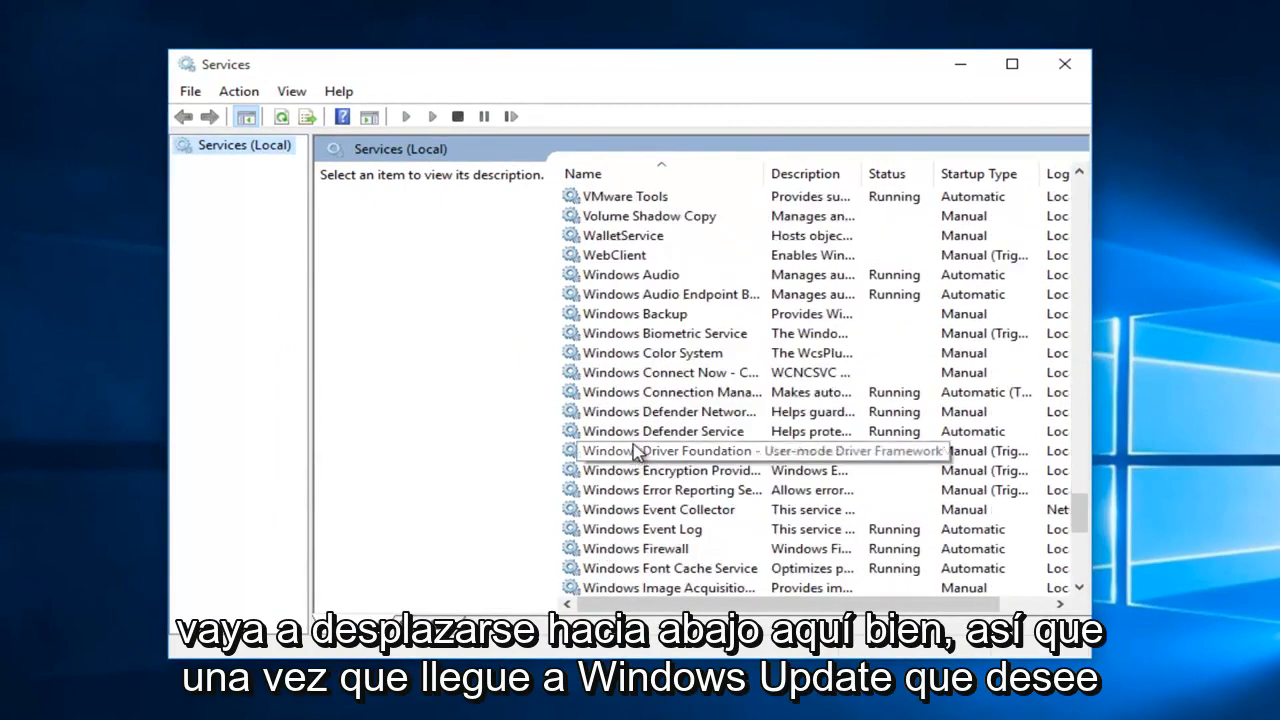
pyautogui.scroll(-3)
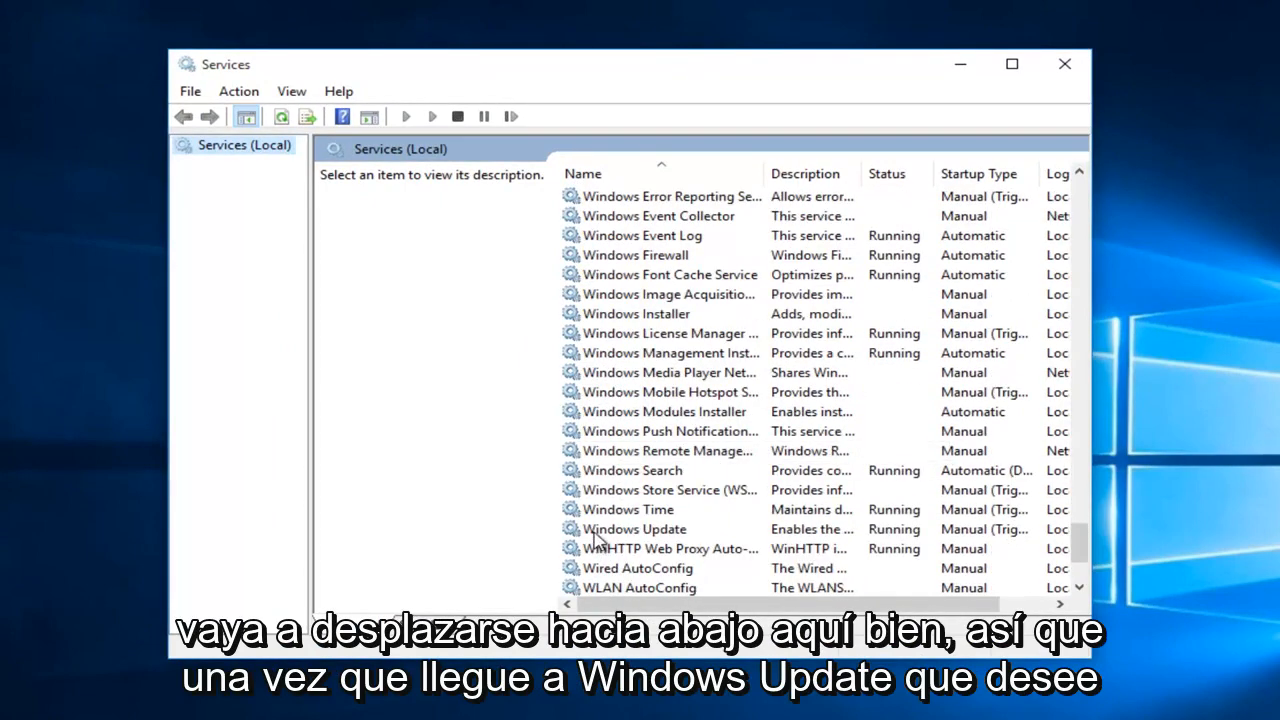
pyautogui.click(634, 528)
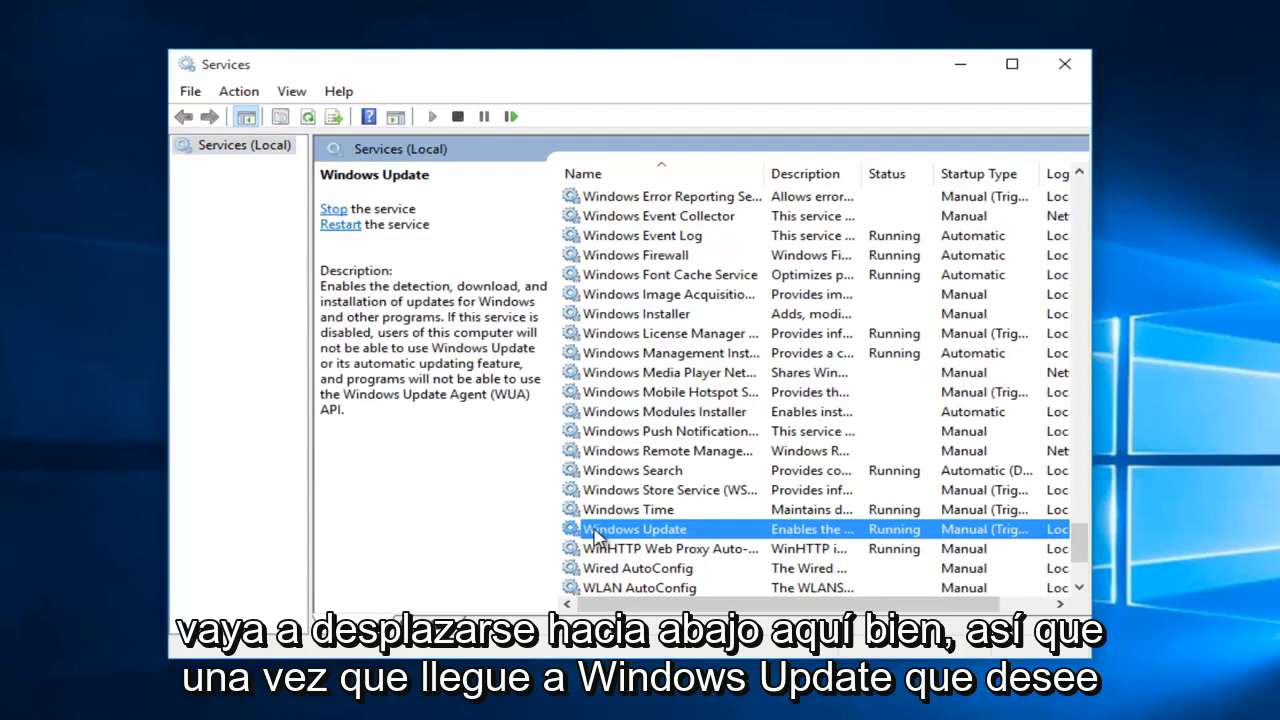
pyautogui.rightClick(636, 528)
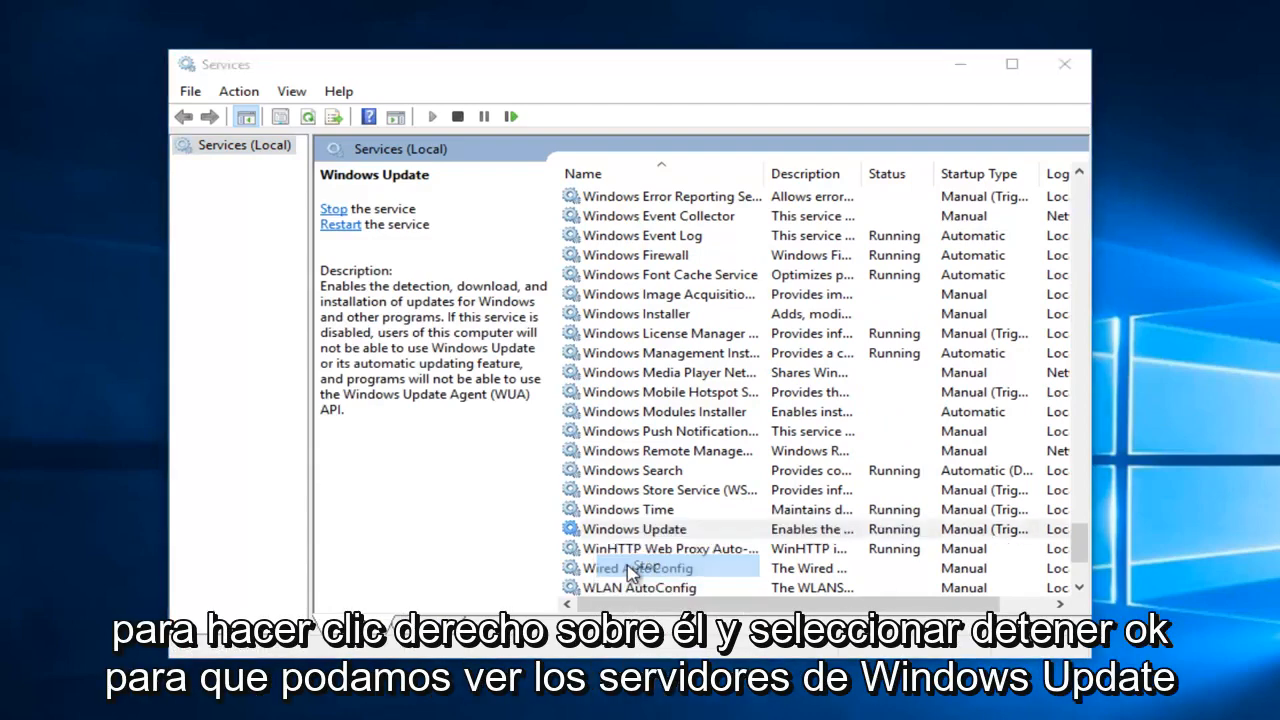
pyautogui.click(334, 208)
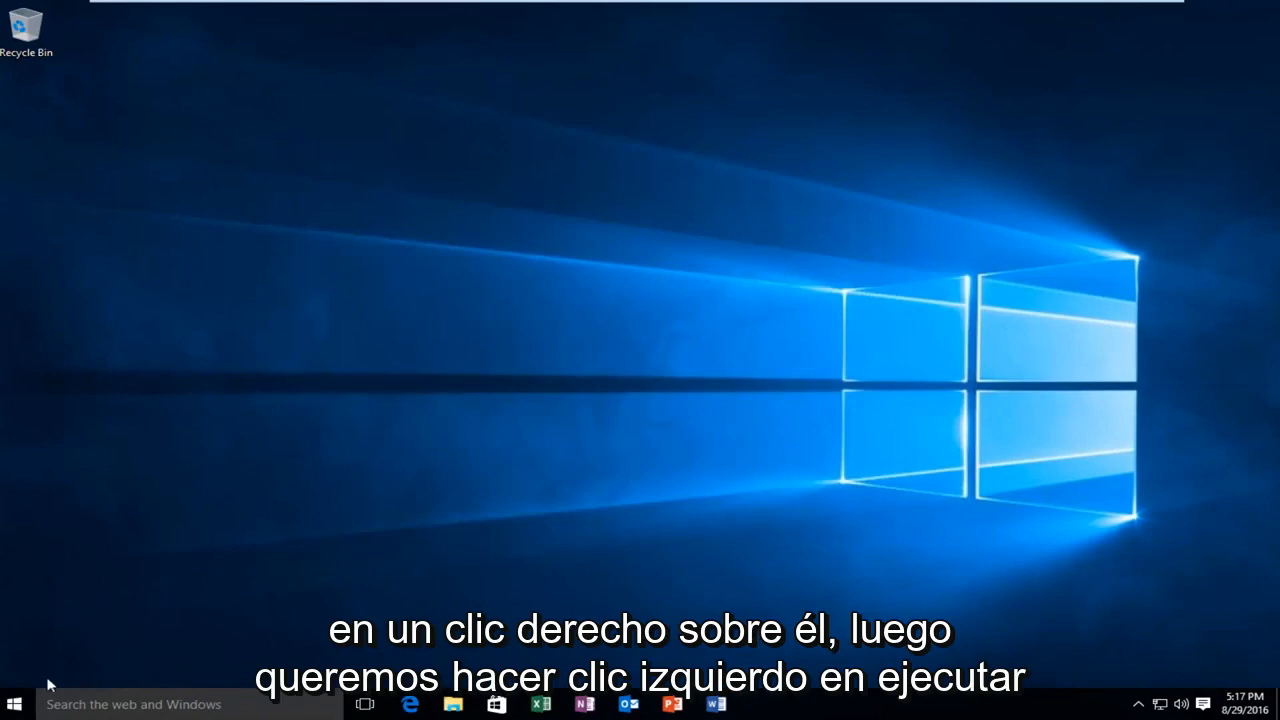
# - Use Run to open C:\Windows\SoftwareDistribution in File Explorer
pyautogui.rightClick(12, 704)
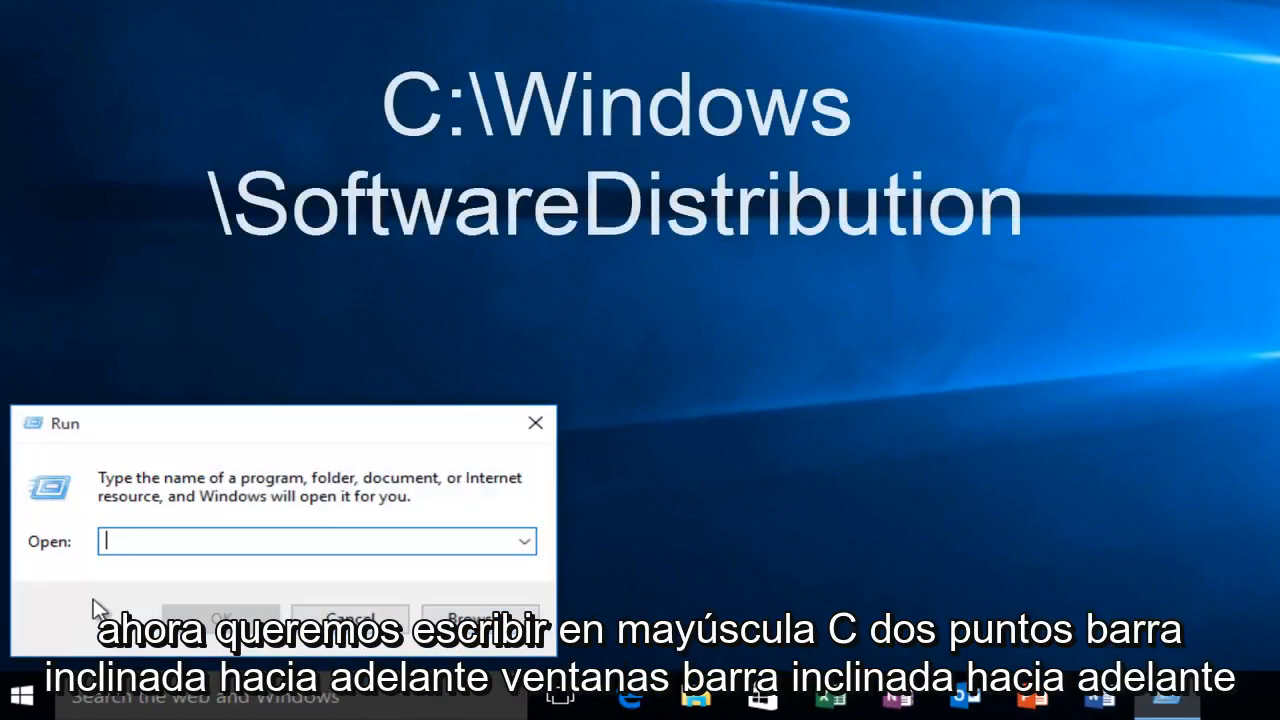
pyautogui.write('C')
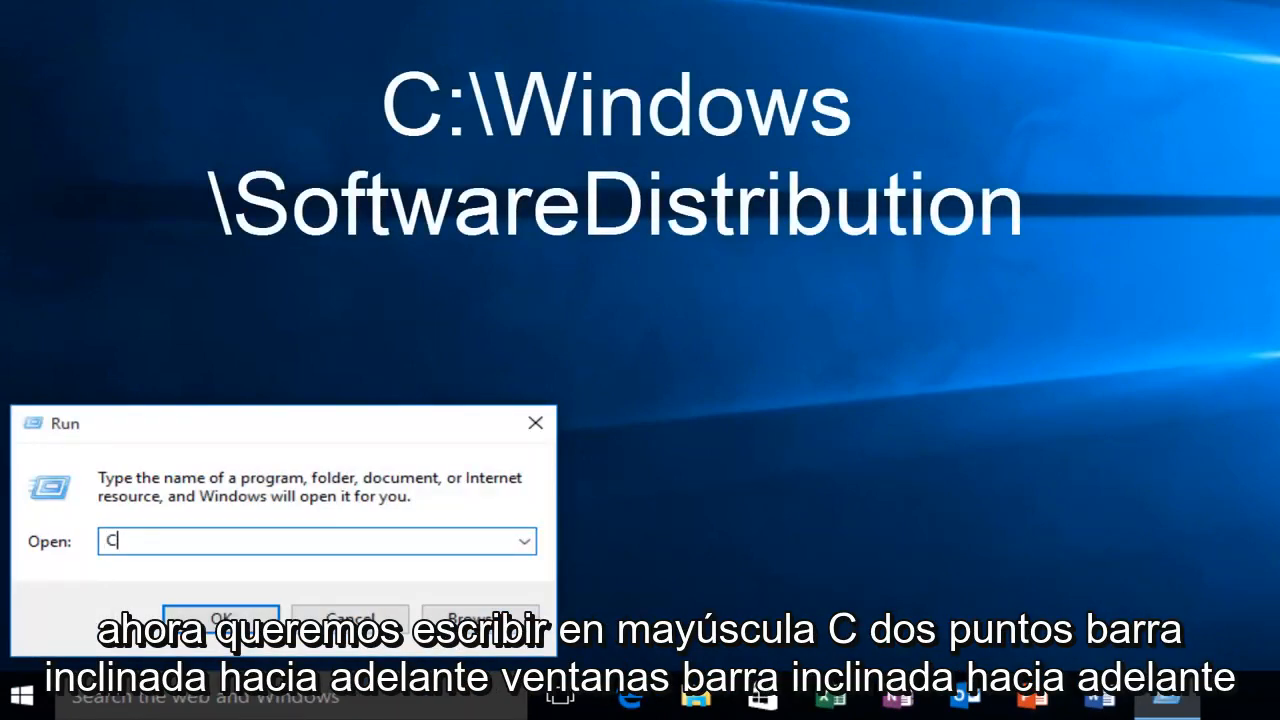
pyautogui.write(':')
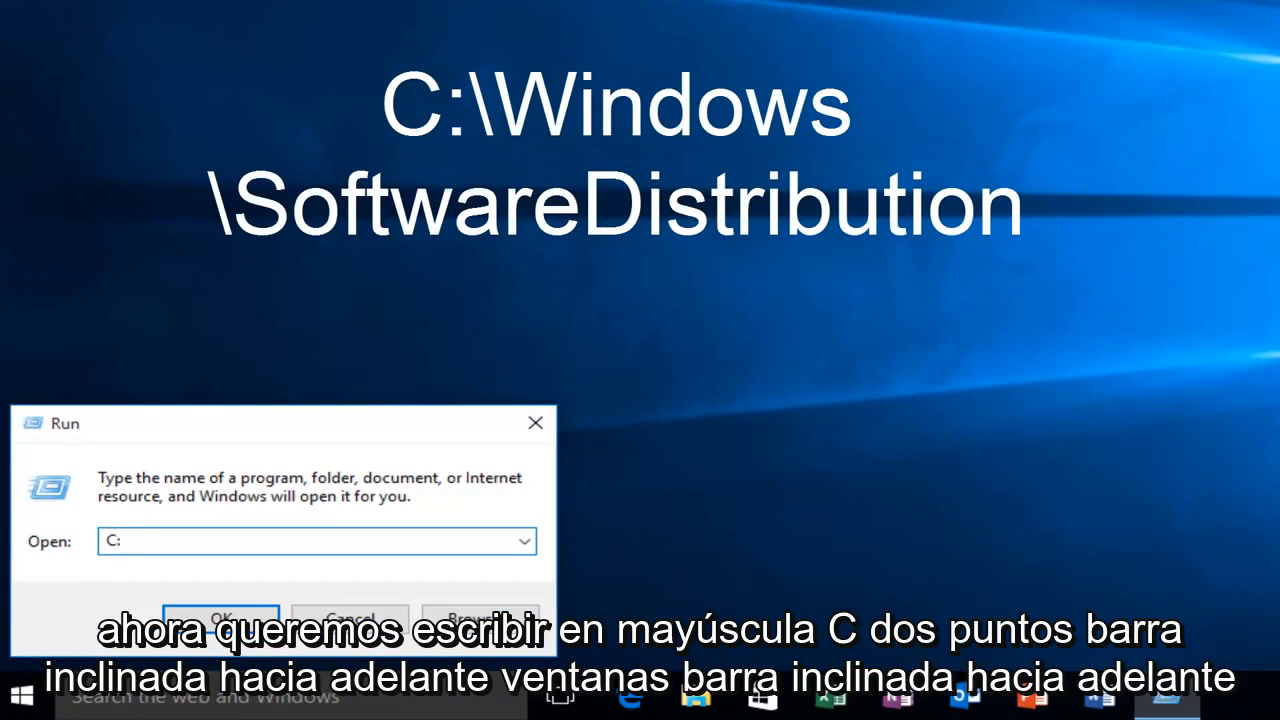
pyautogui.write('\\')
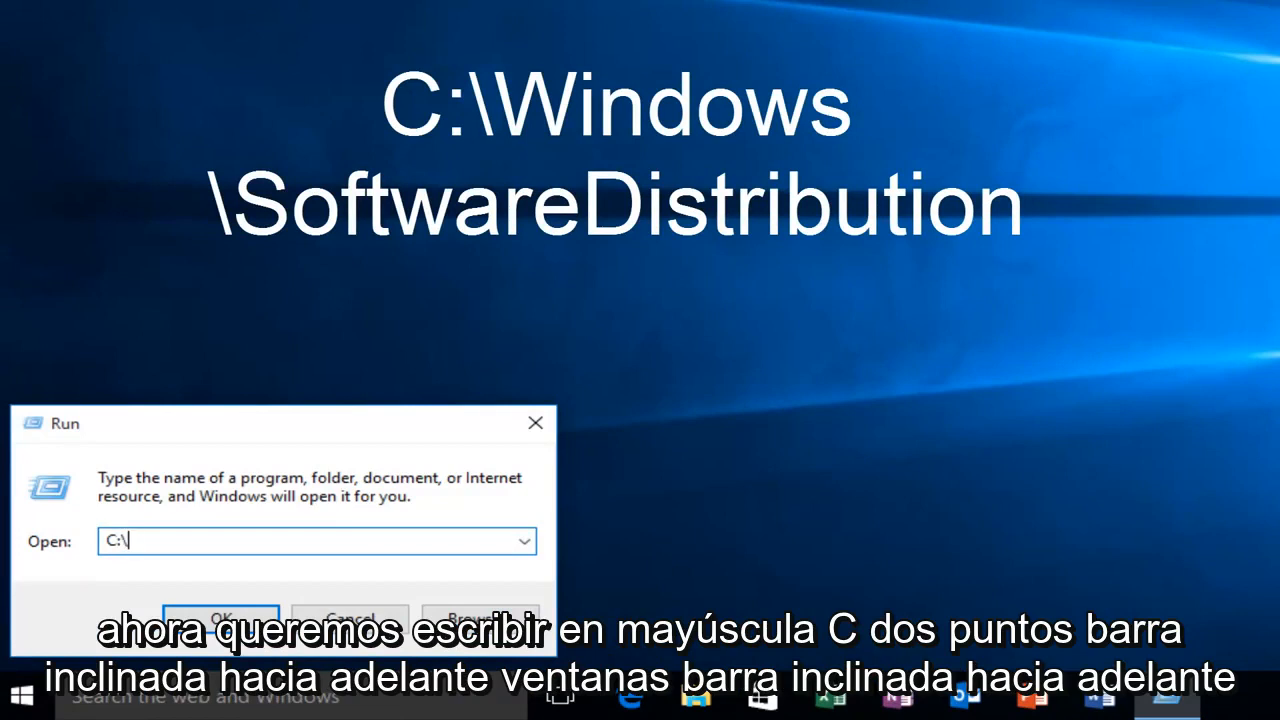
pyautogui.write('Windows\\')
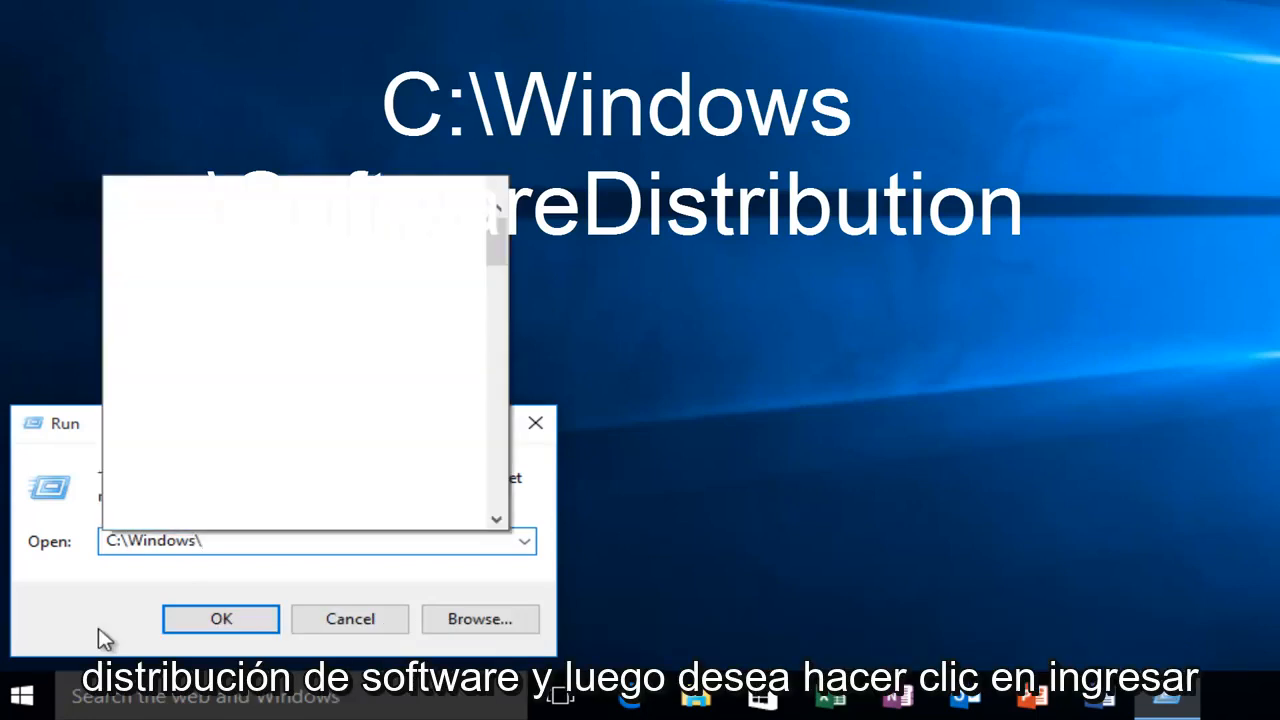
pyautogui.write('Software')
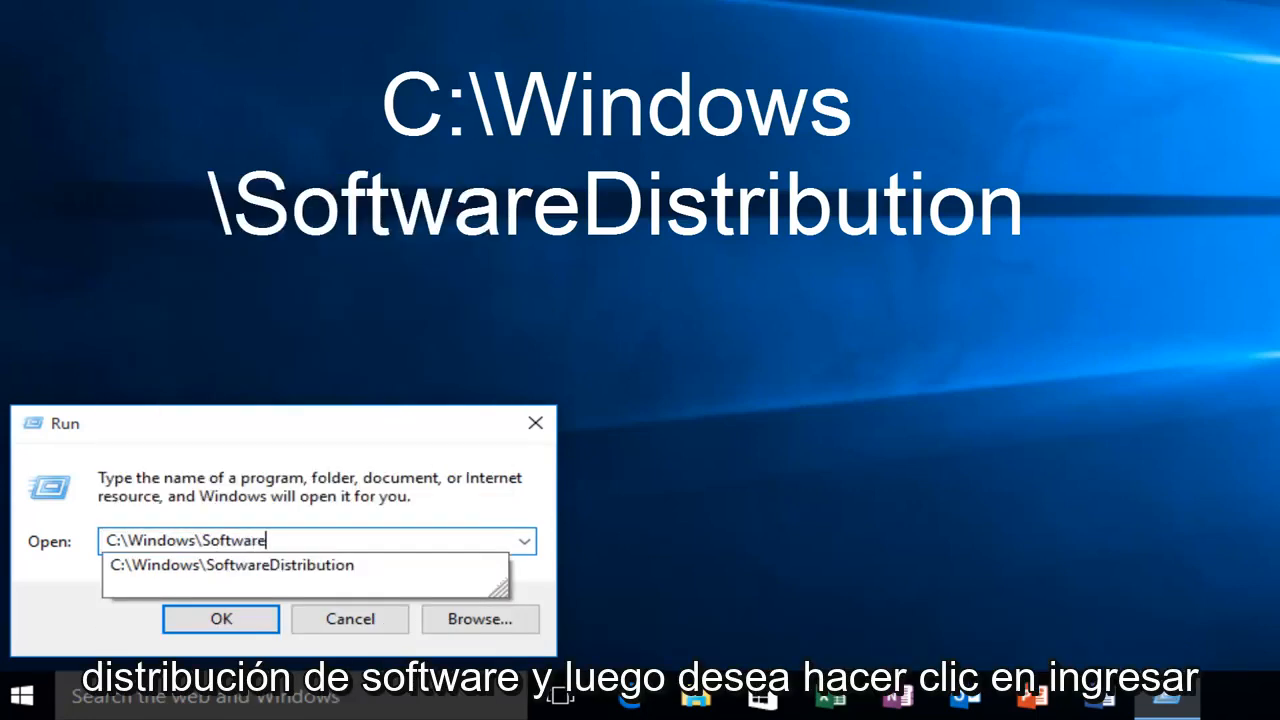
pyautogui.write('Distri')
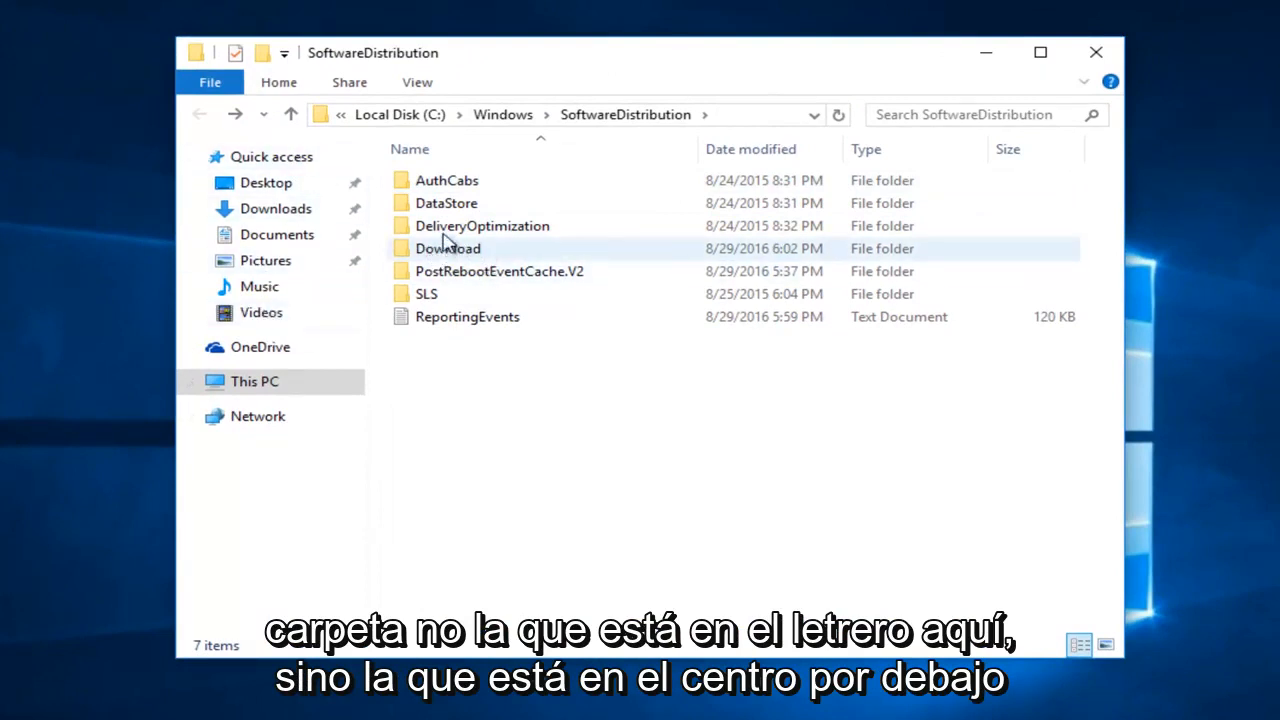
# - Enter the Download folder, select all cached update folders and delete them
pyautogui.click(448, 248)
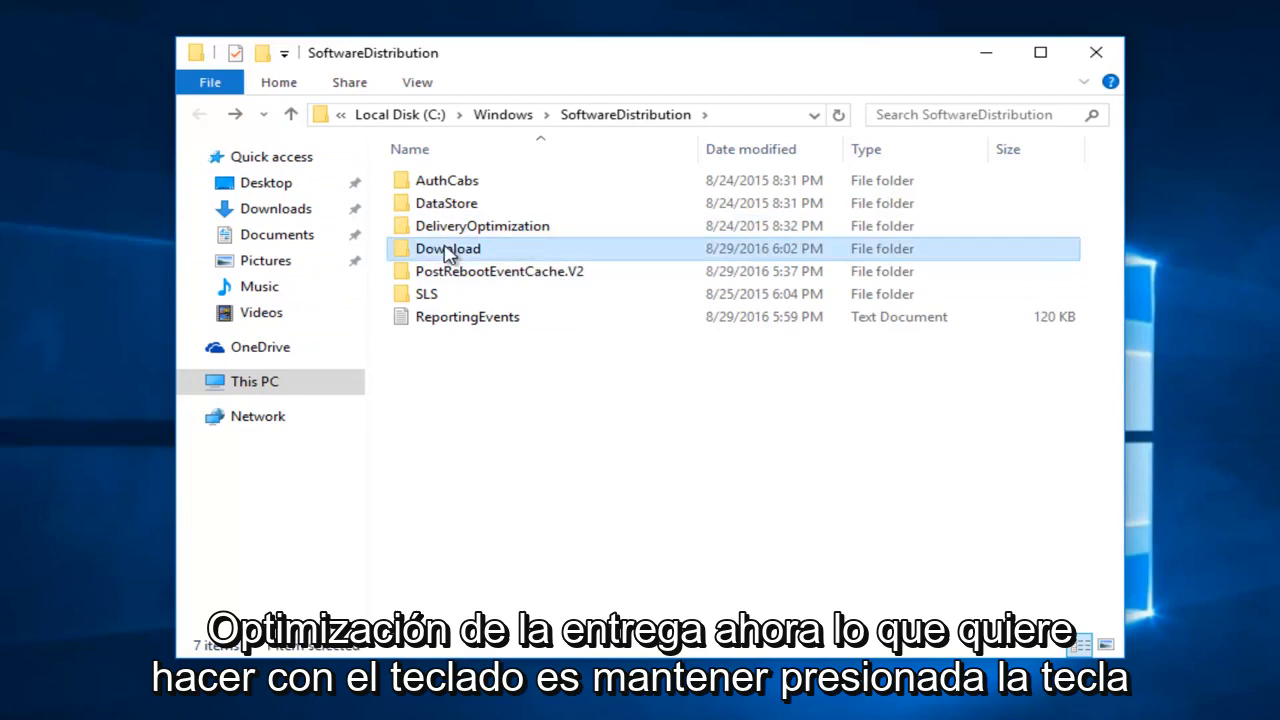
pyautogui.doubleClick(448, 248)
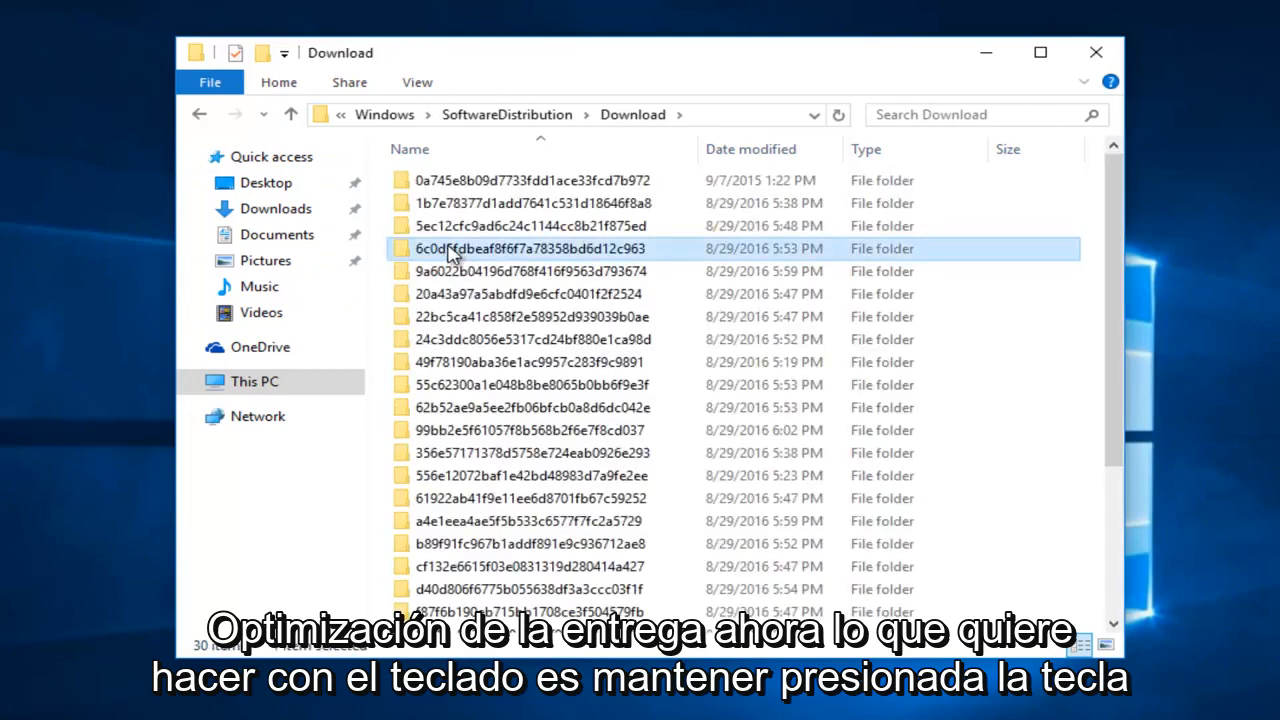
pyautogui.press('ctrl+a')
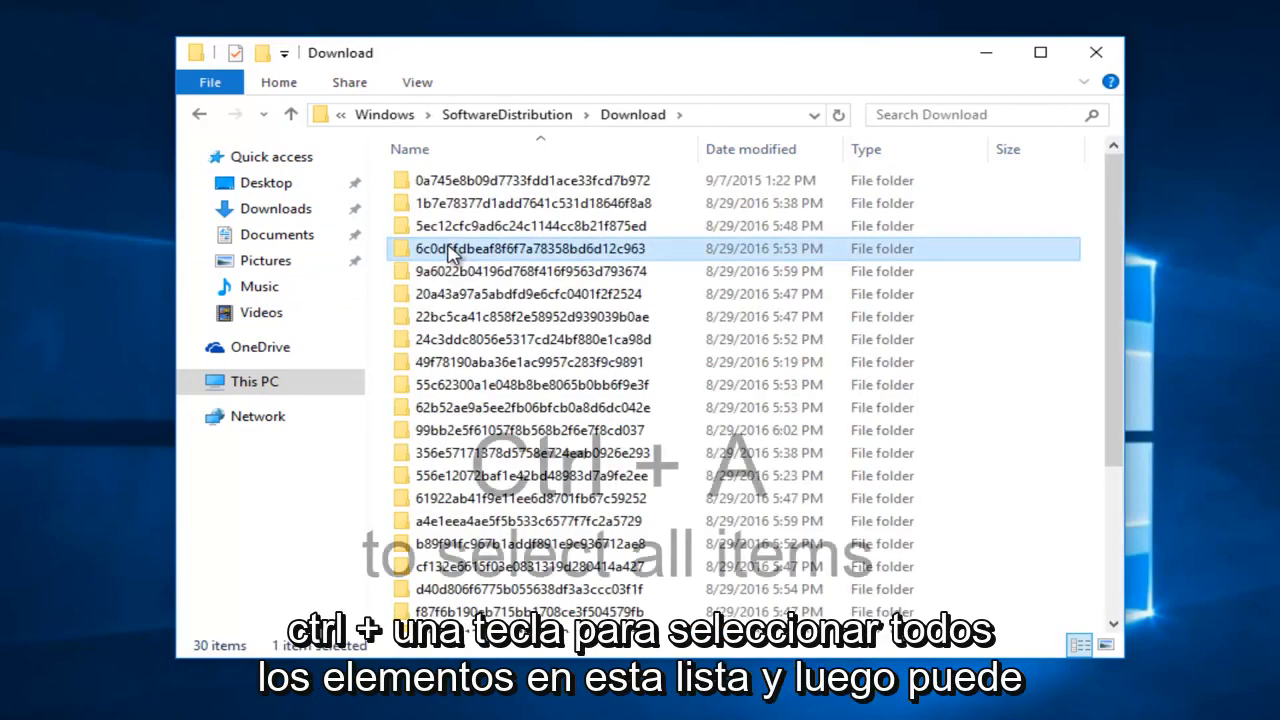
pyautogui.press('ctrl+a')
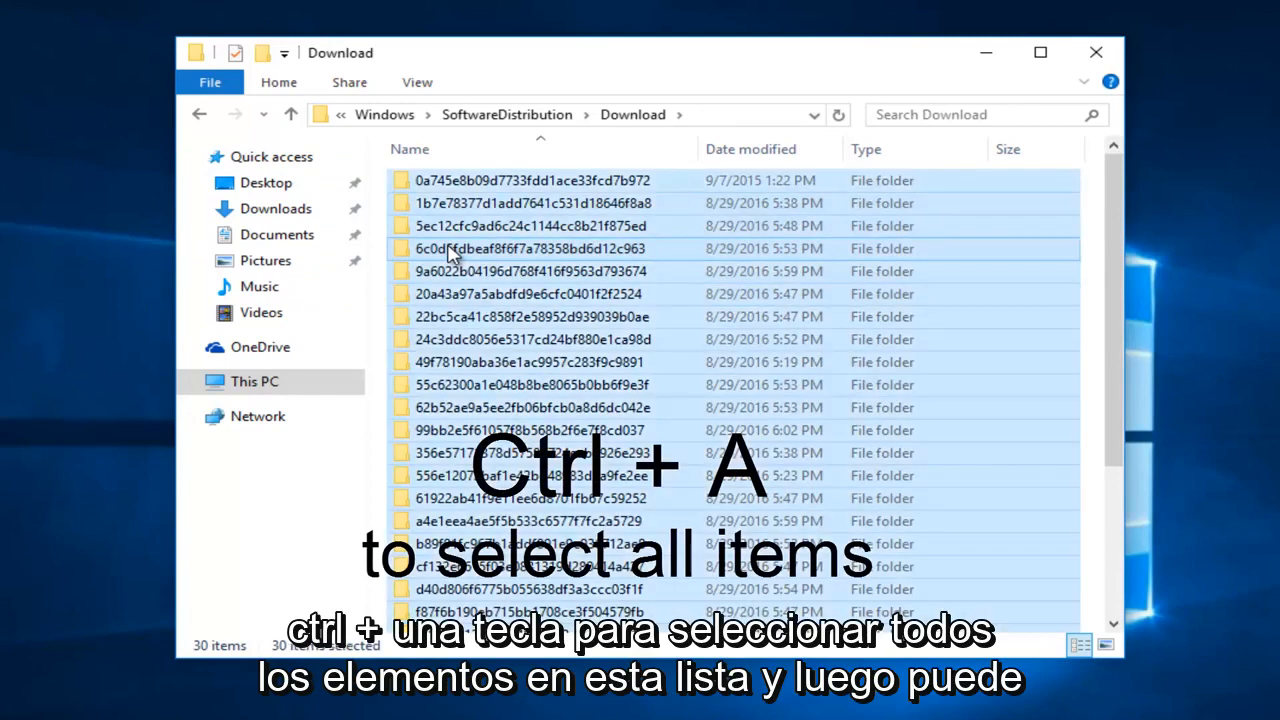
pyautogui.press('ctrl+a')
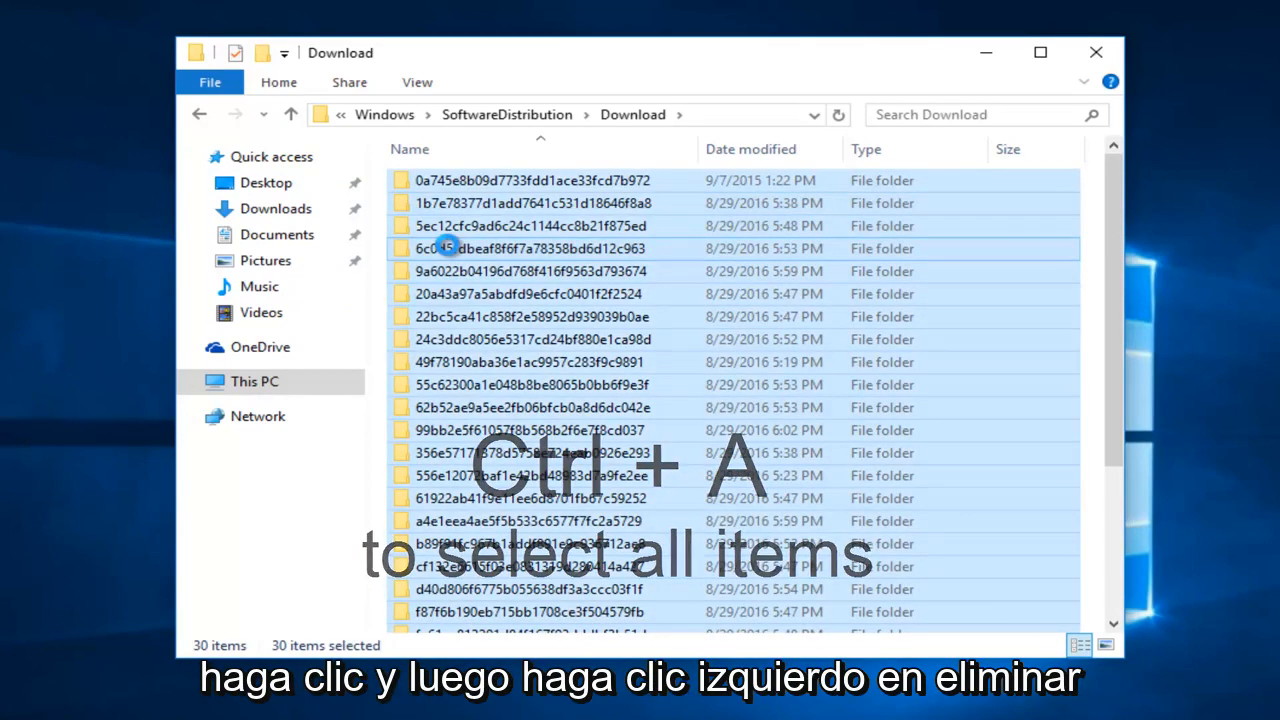
pyautogui.rightClick(448, 248)
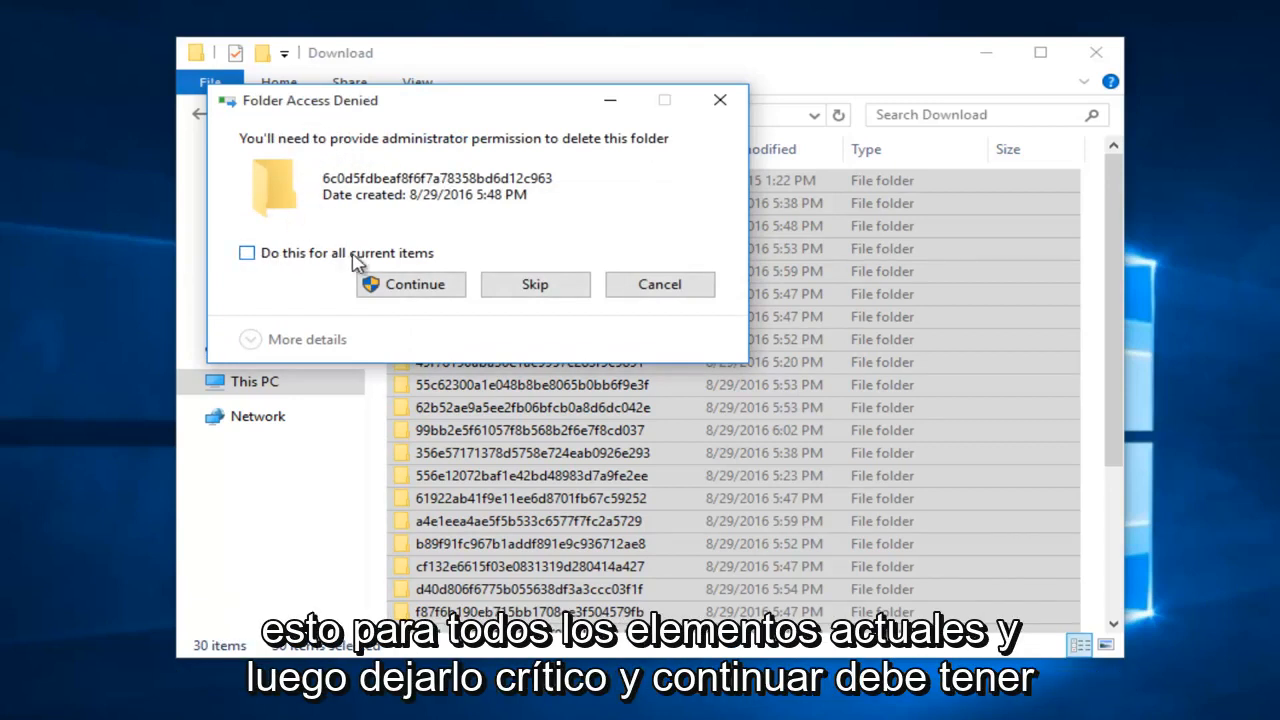
# - Continue with administrator permission for all items and skip the missing ones
pyautogui.click(246, 252)
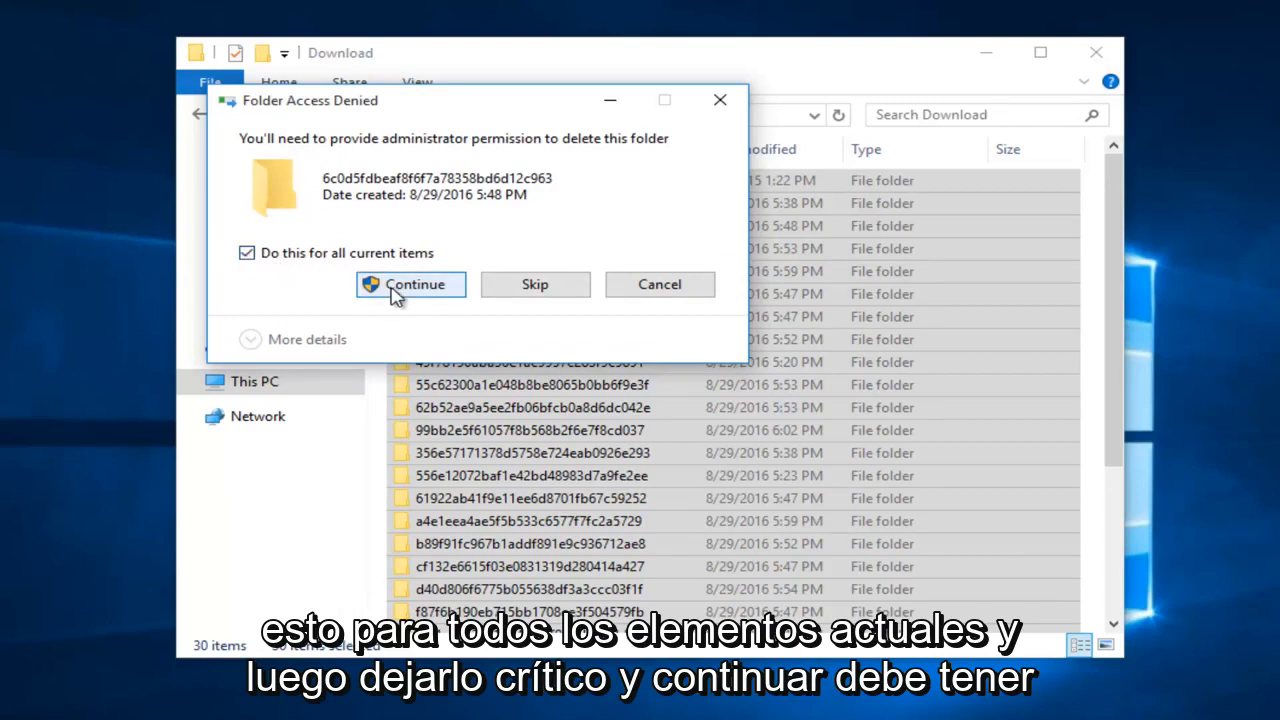
pyautogui.click(410, 284)
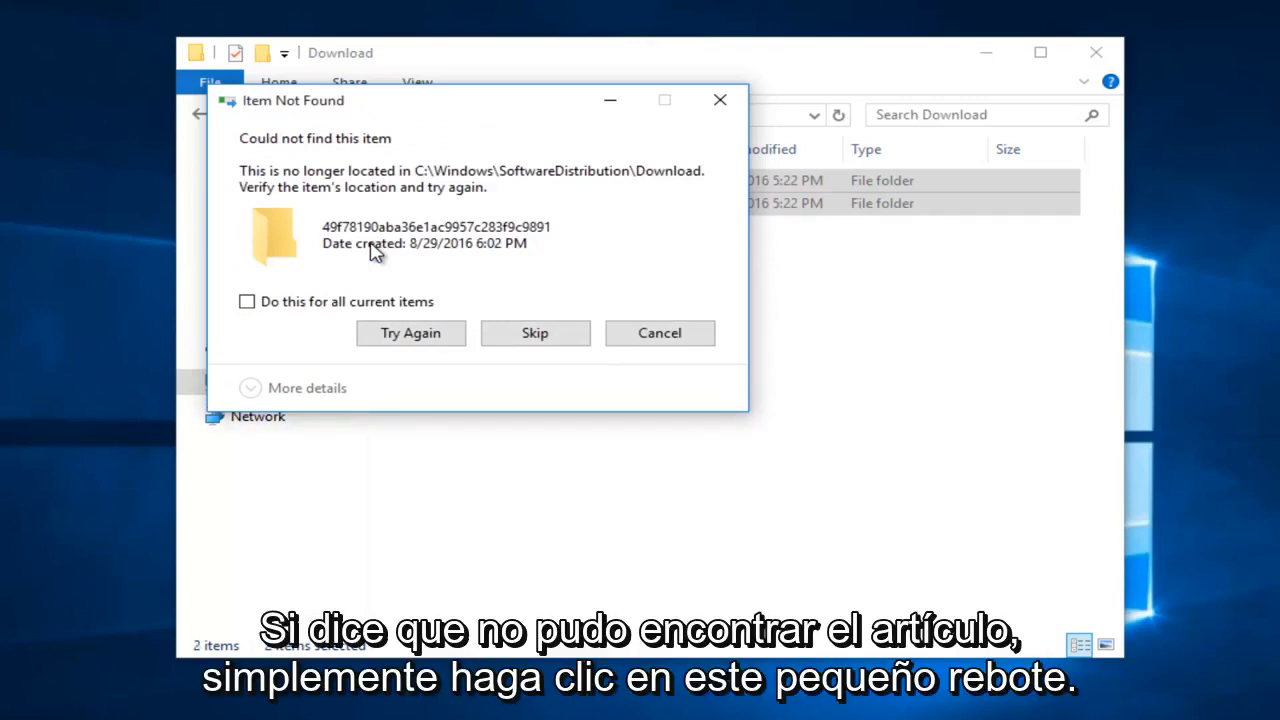
pyautogui.moveTo(330, 140)
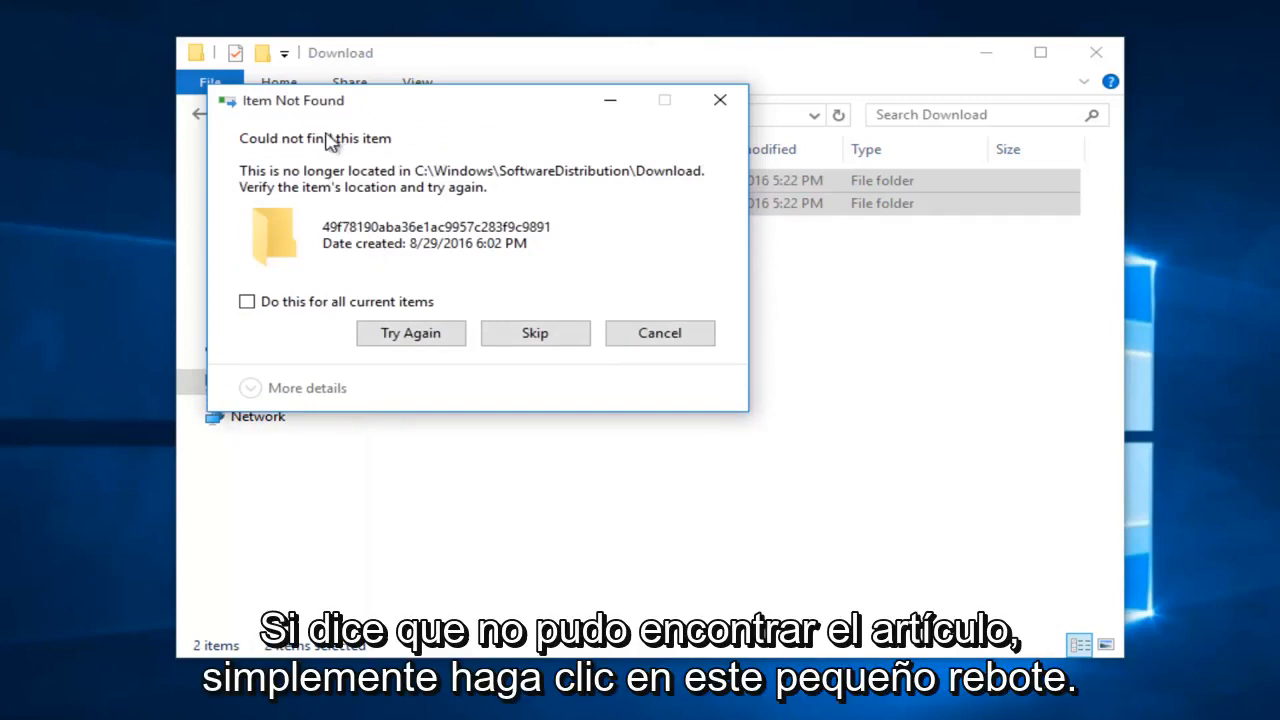
pyautogui.click(246, 300)
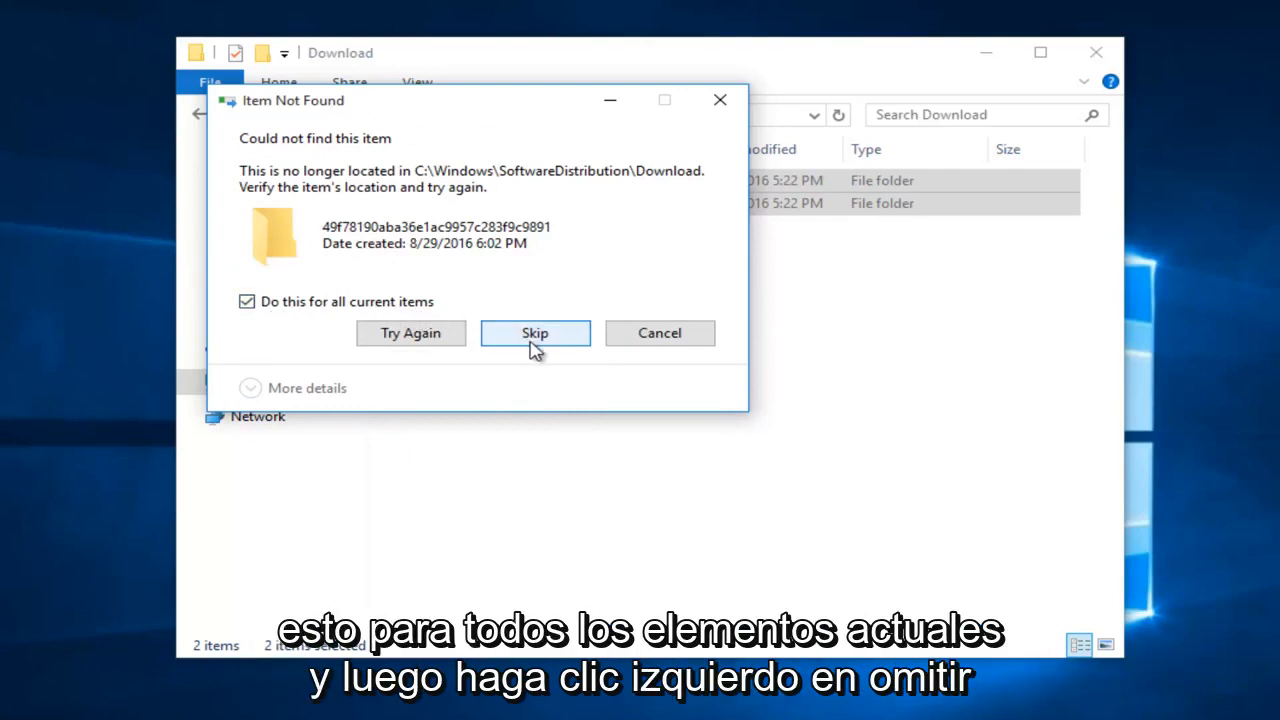
pyautogui.click(536, 332)
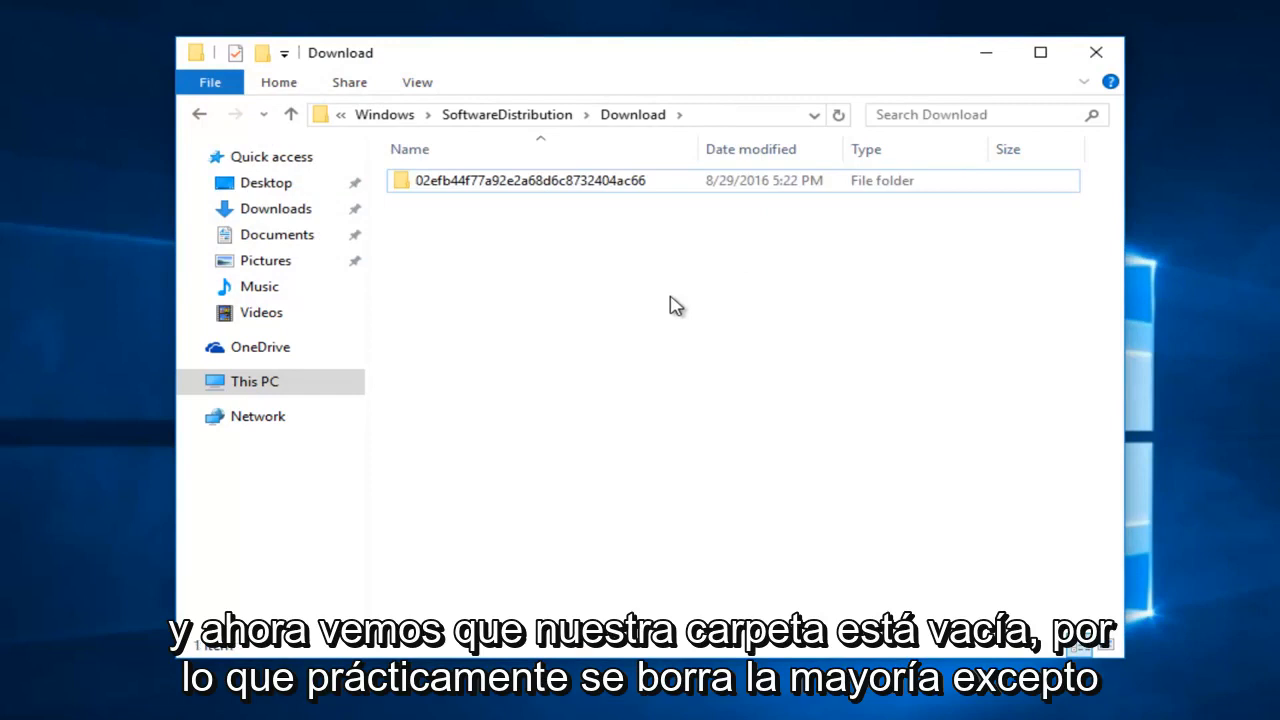
pyautogui.moveTo(640, 284)
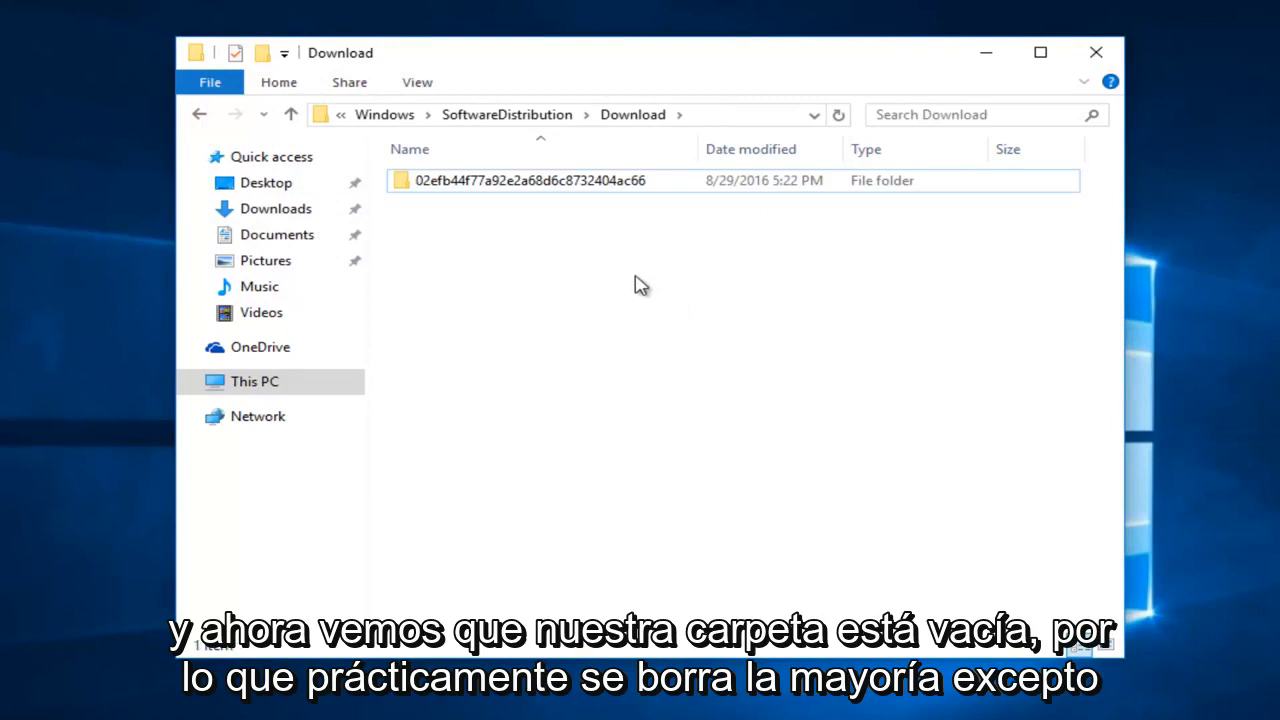
pyautogui.doubleClick(530, 180)
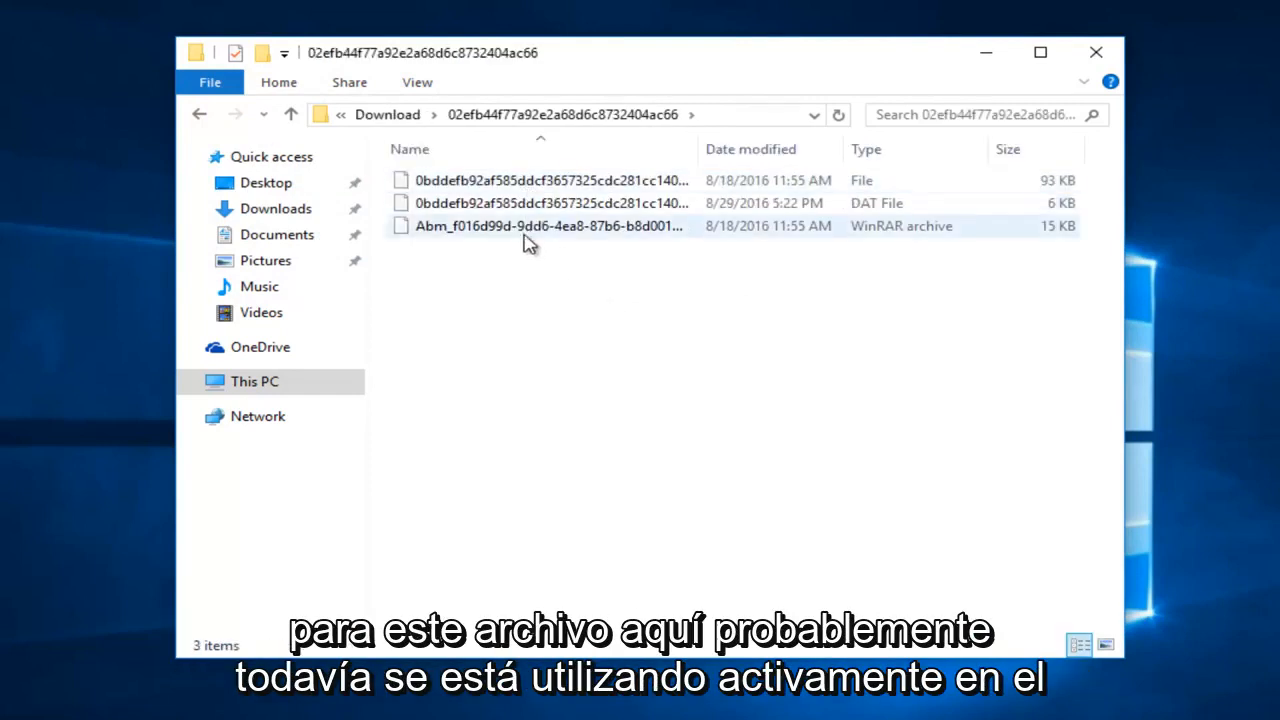
pyautogui.click(200, 114)
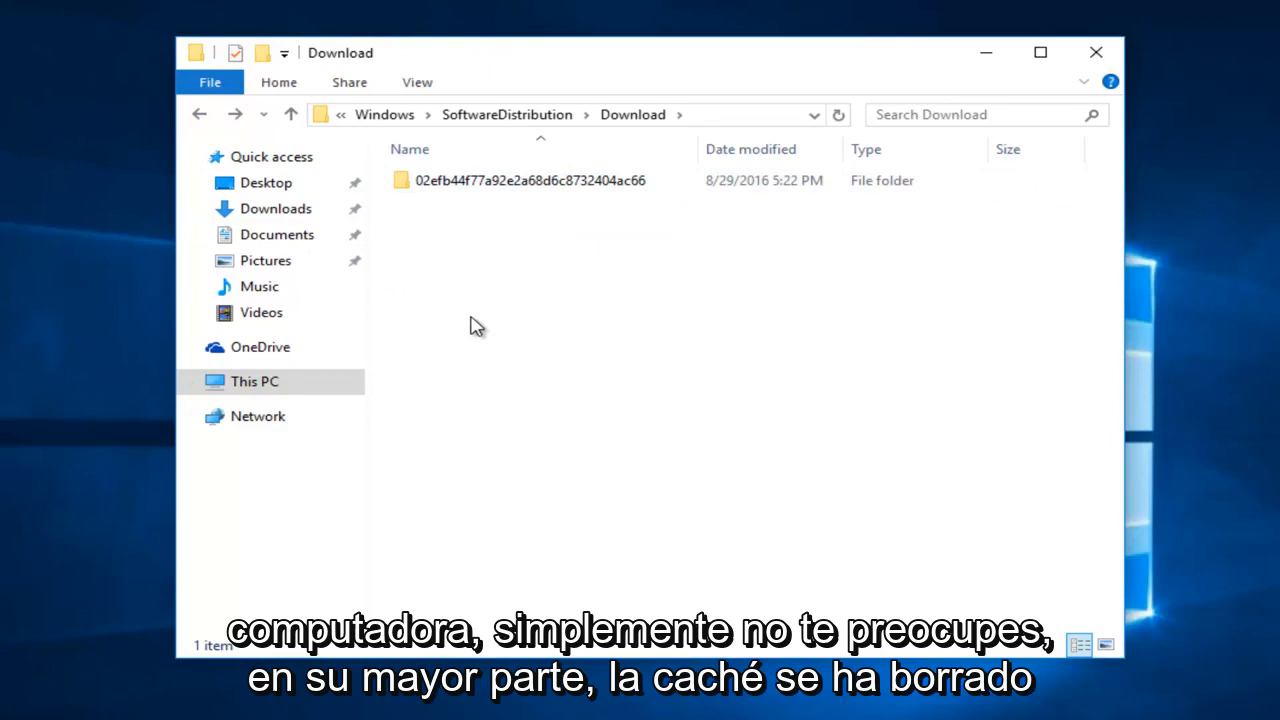
pyautogui.moveTo(434, 304)
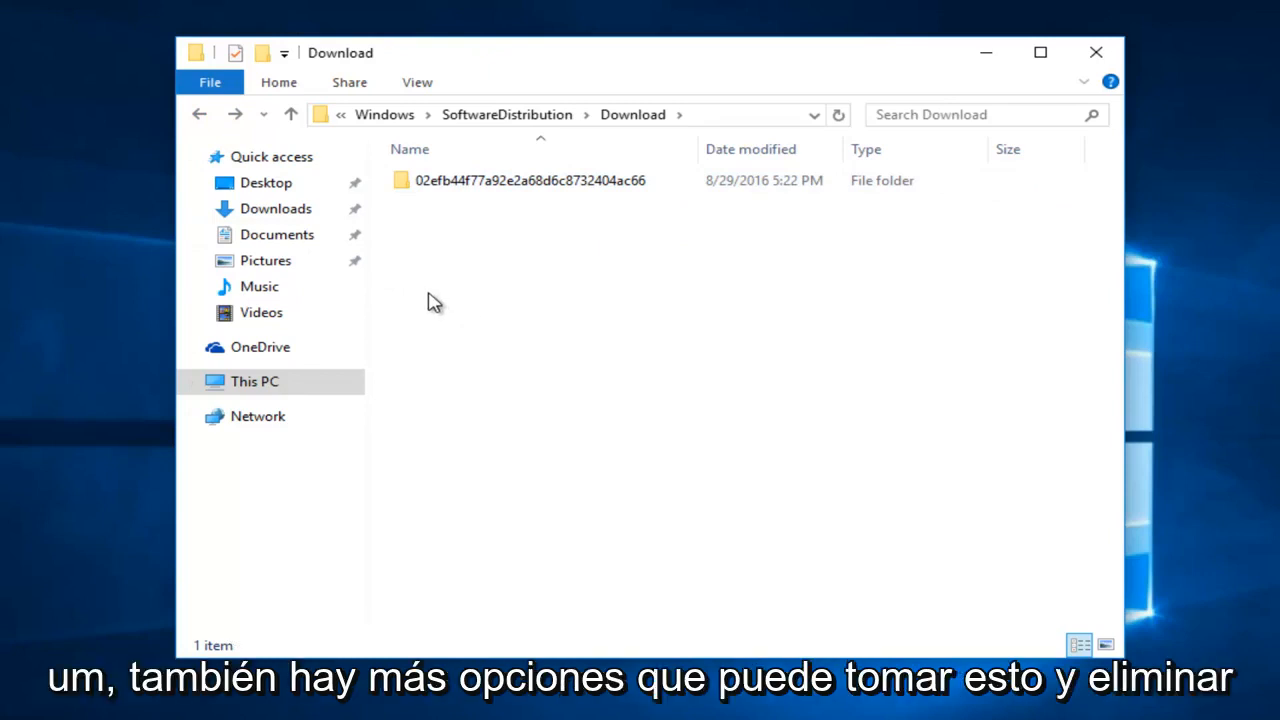